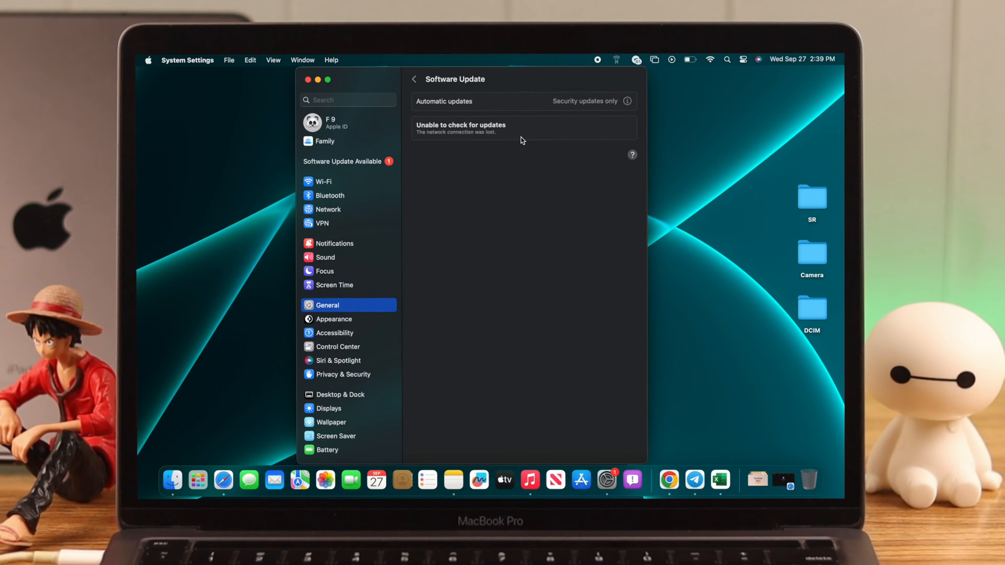
pyautogui.moveTo(531, 134)
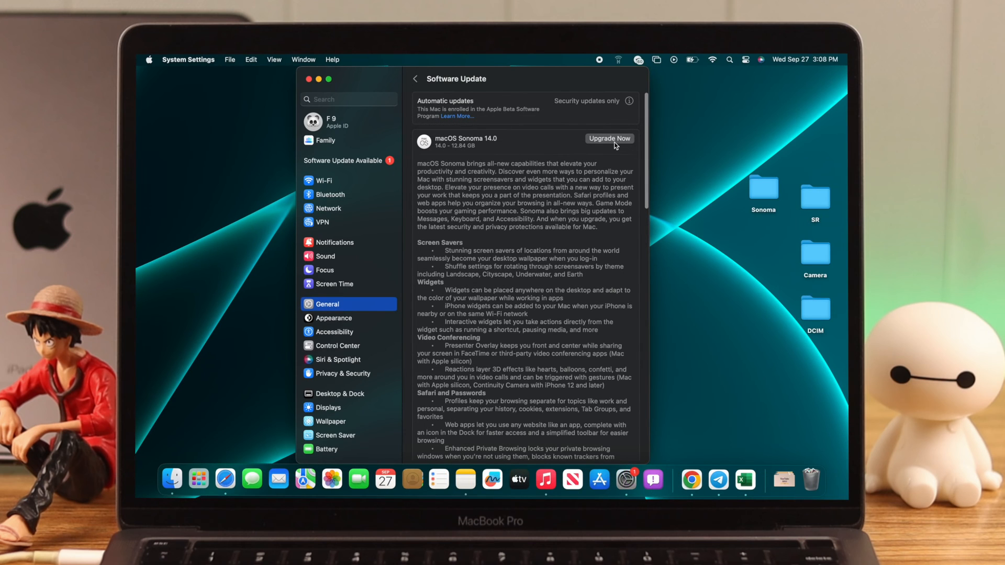
# Start the macOS Sonoma 14.0 upgrade and dismiss the download error
pyautogui.click(609, 138)
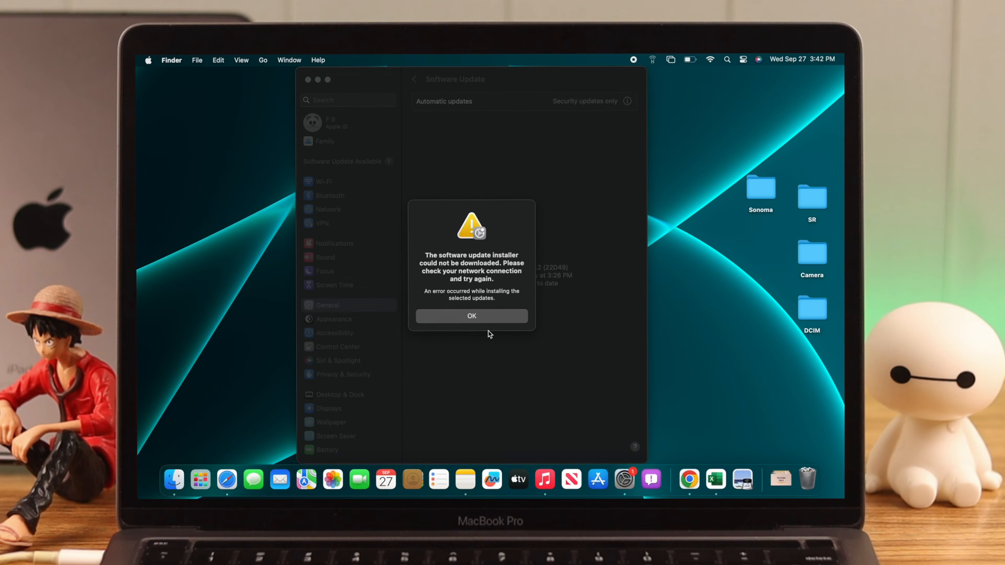
pyautogui.moveTo(492, 324)
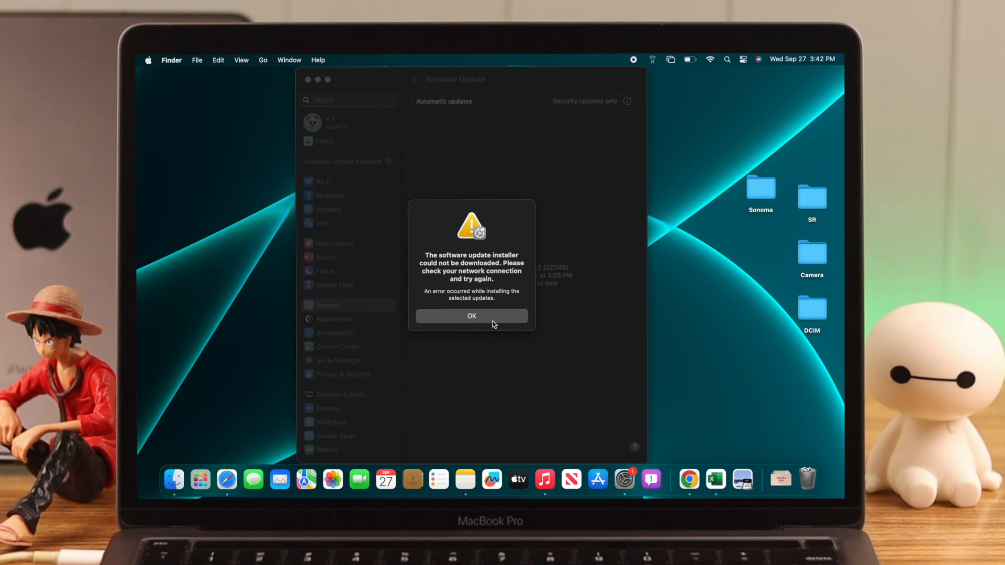
pyautogui.click(471, 315)
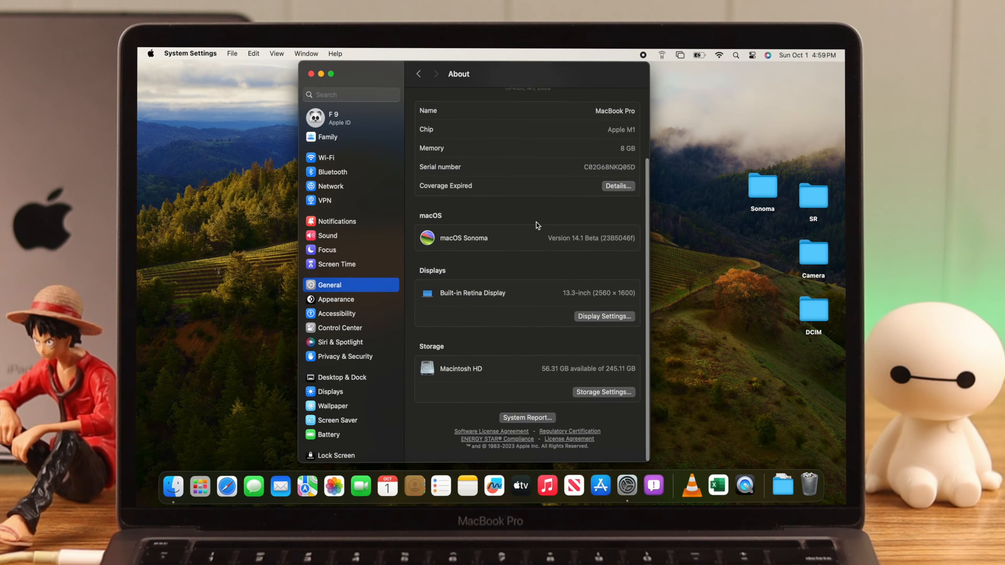
# Scroll through the macOS Sonoma 14.0 release notes on Software Update
pyautogui.click(335, 455)
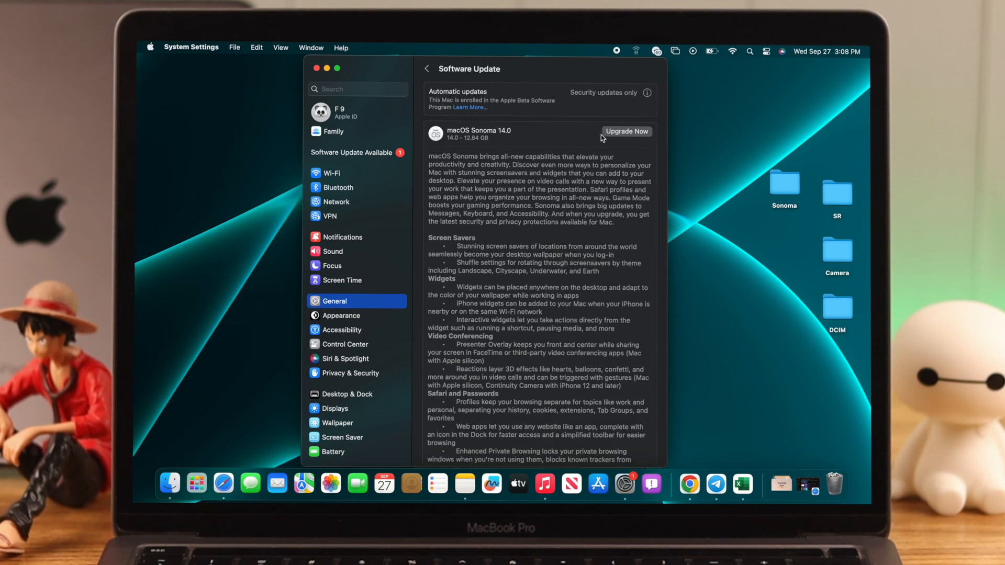
pyautogui.moveTo(473, 312)
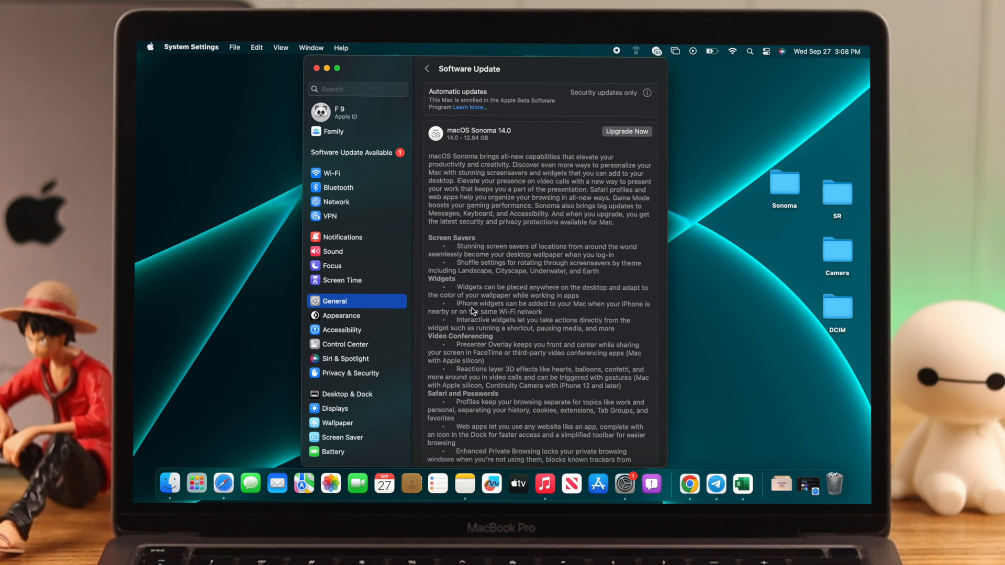
pyautogui.scroll(-3)
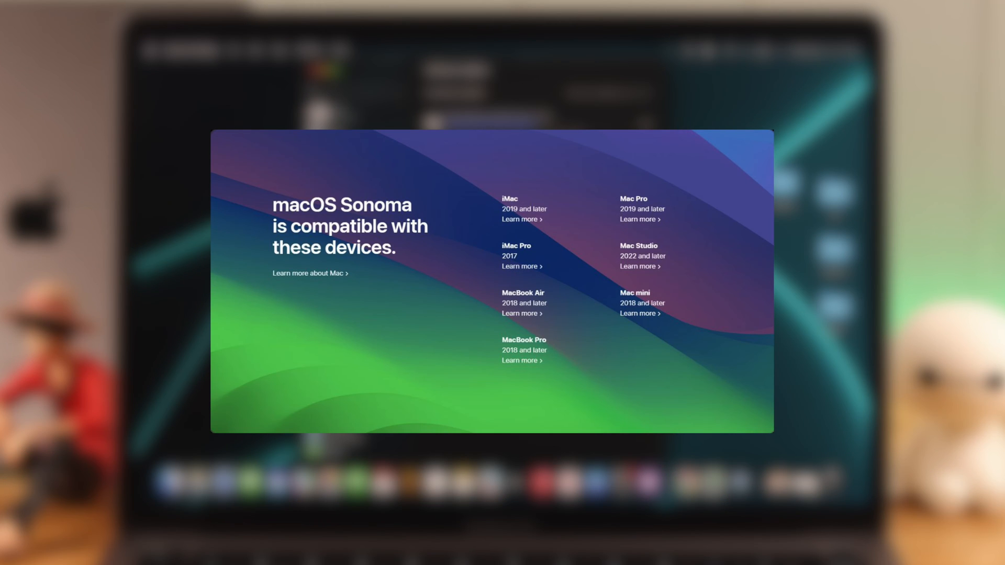
# Open System Settings from the Apple menu and check Software Update
pyautogui.click(152, 48)
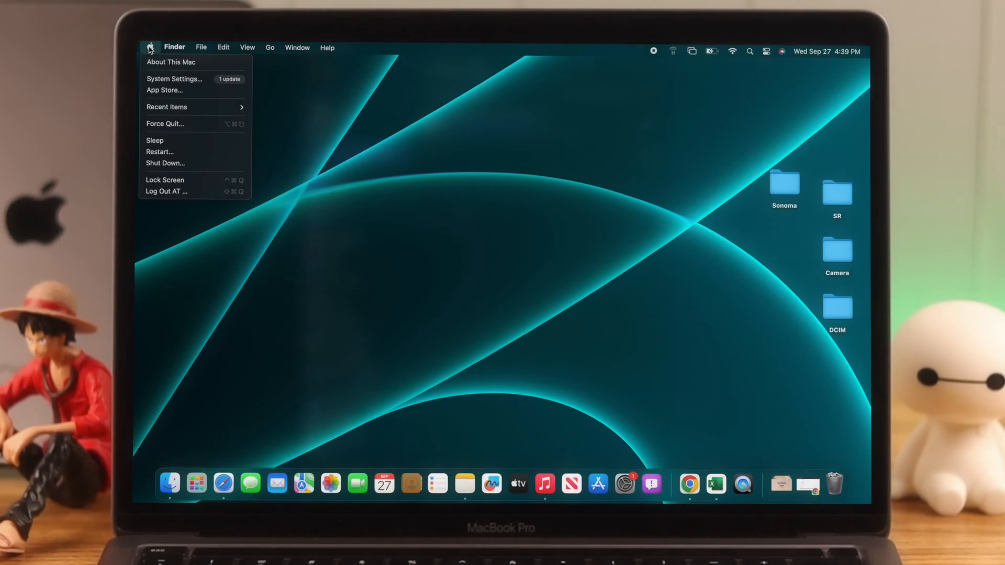
pyautogui.click(175, 78)
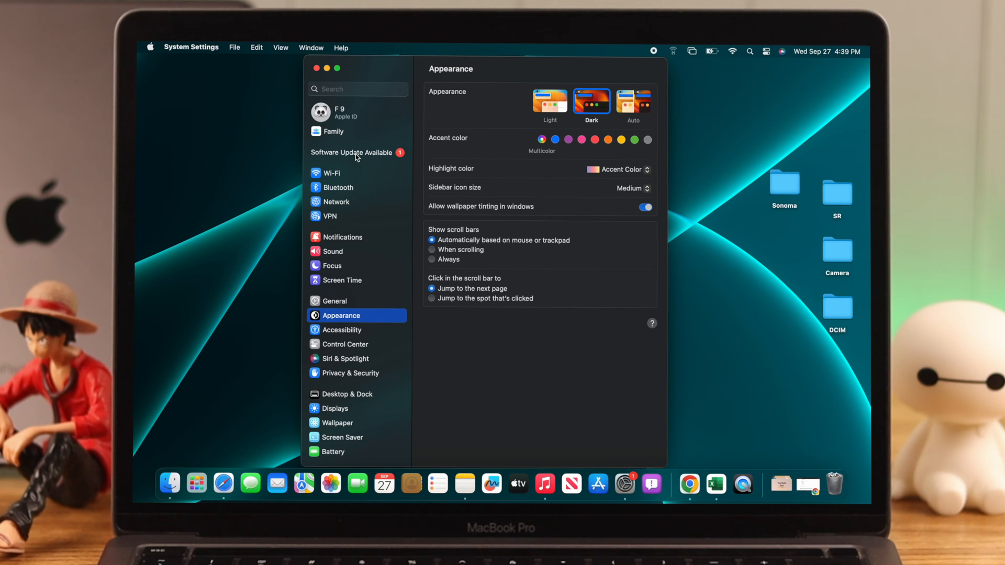
pyautogui.click(352, 152)
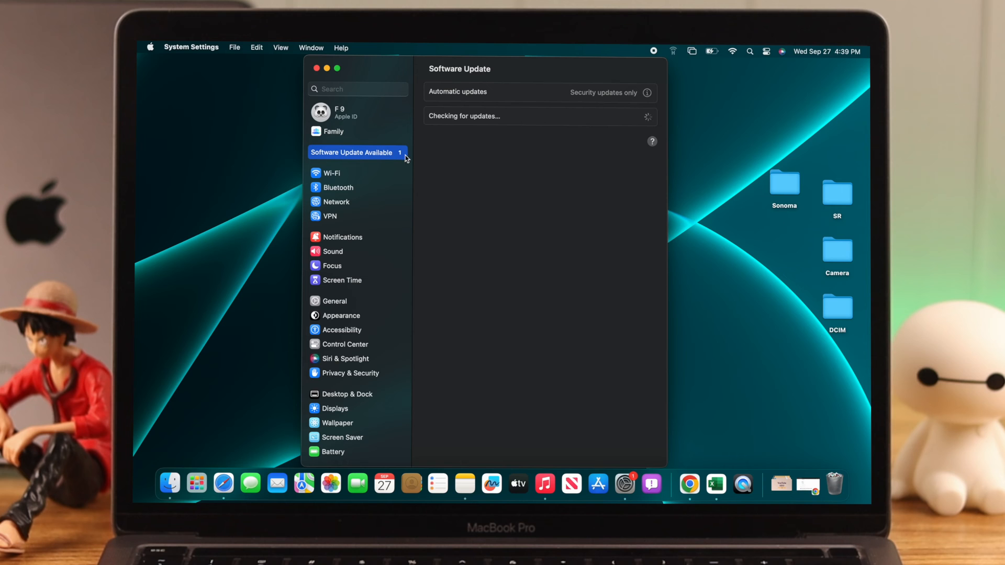
pyautogui.moveTo(492, 159)
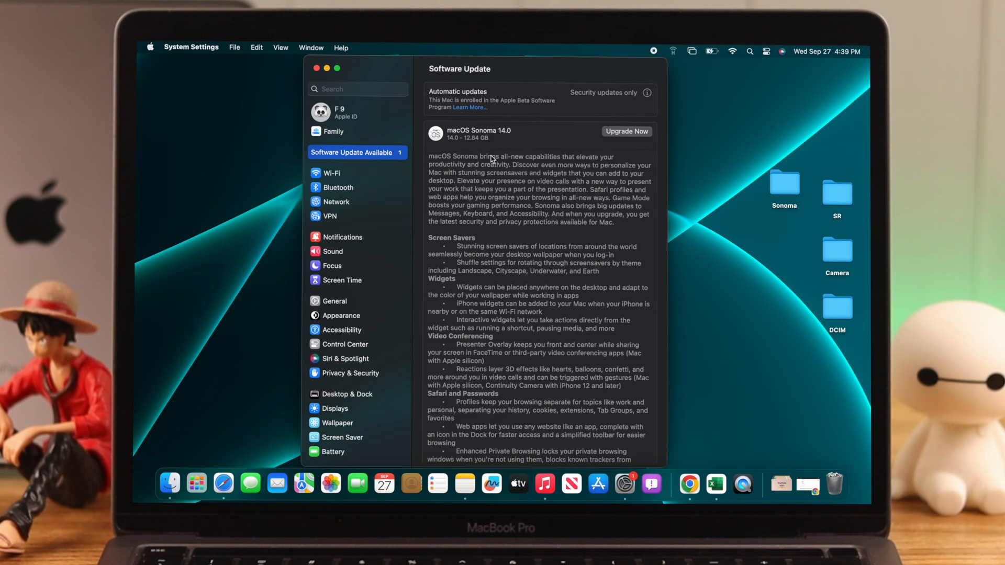
pyautogui.scroll(-3)
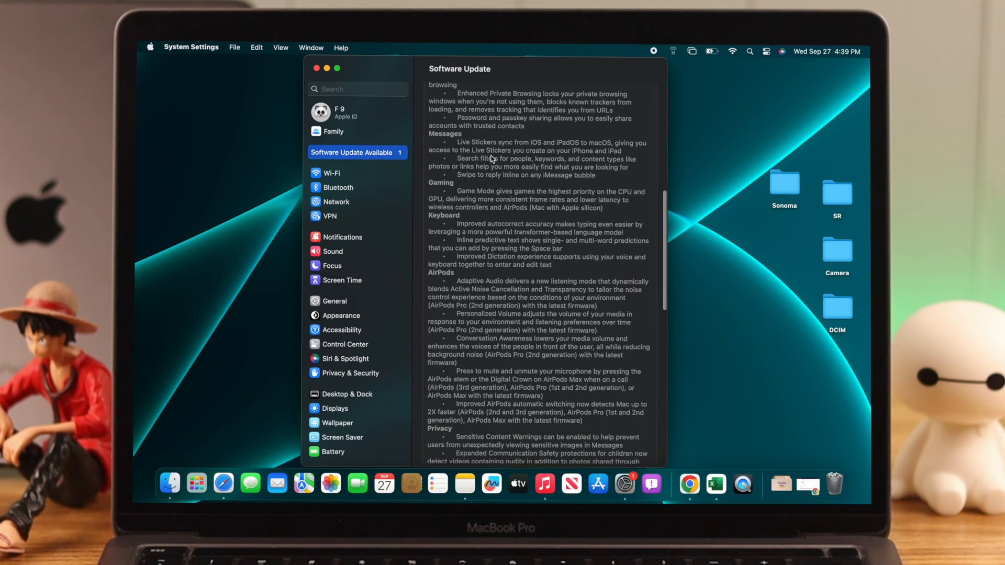
pyautogui.scroll(-3)
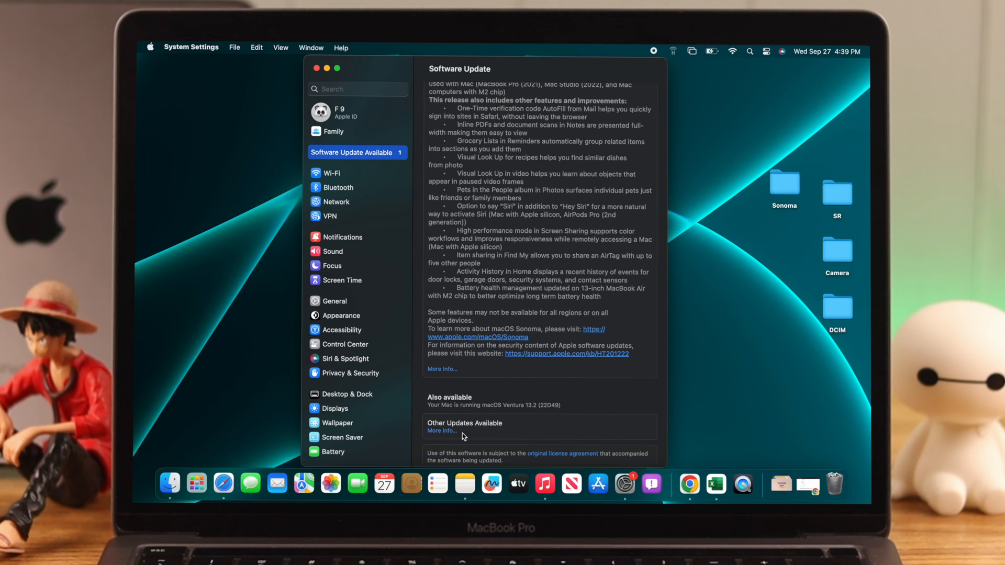
pyautogui.moveTo(451, 437)
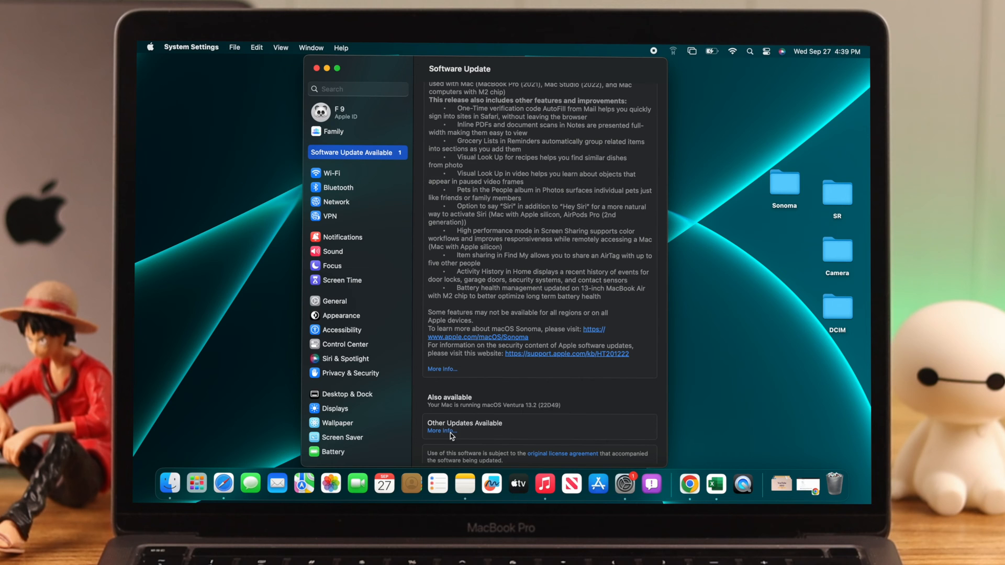
# Install macOS Ventura 13.6 and Pro Video Formats, accepting the license agreement
pyautogui.click(442, 430)
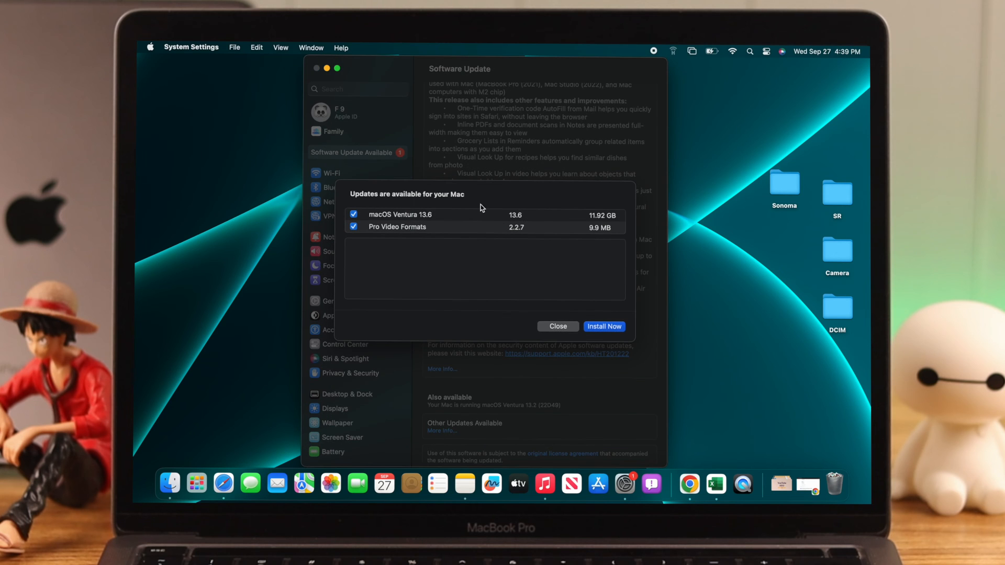
pyautogui.moveTo(428, 217)
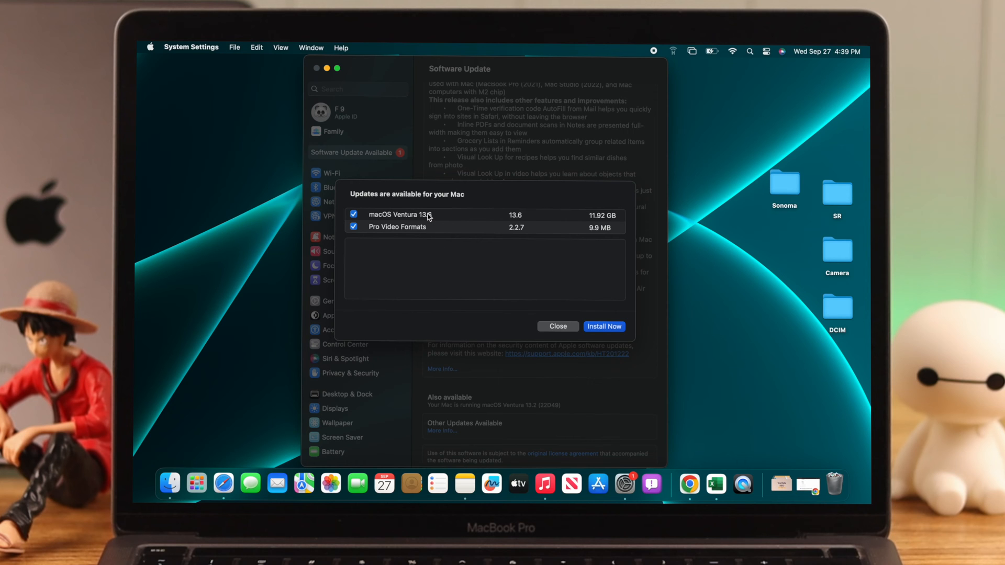
pyautogui.click(557, 326)
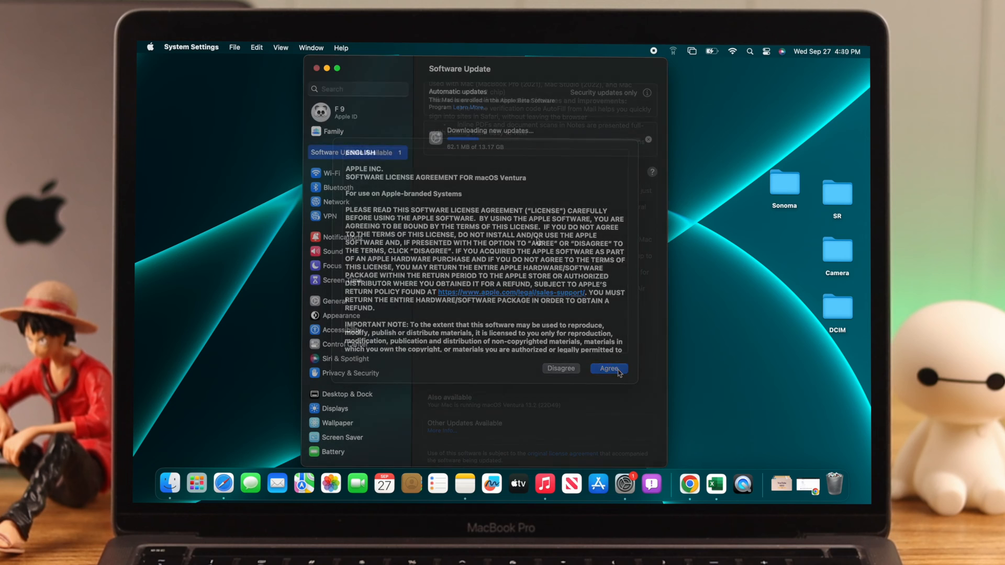
pyautogui.click(608, 369)
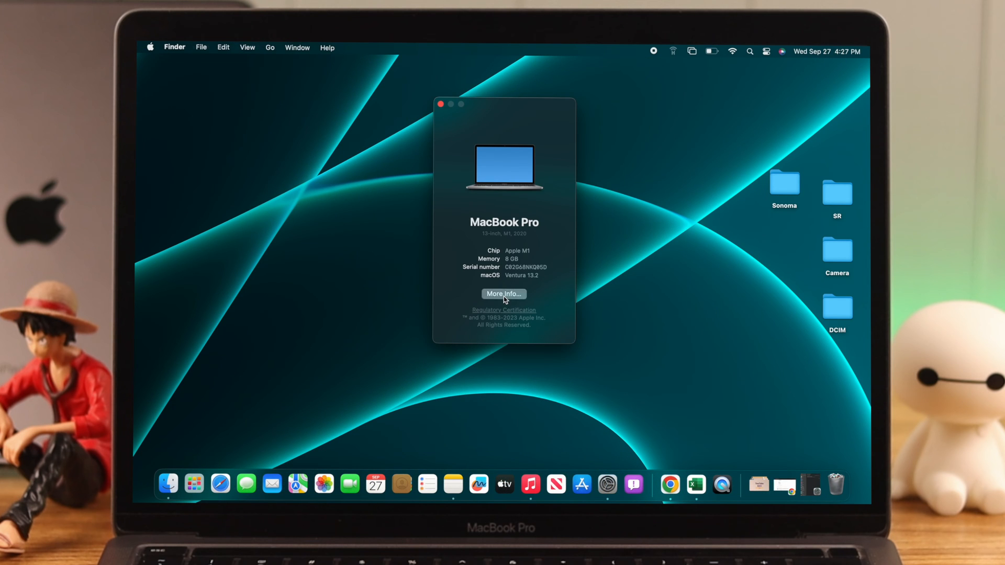
# Review storage details and scroll the Privacy & Security settings
pyautogui.click(504, 294)
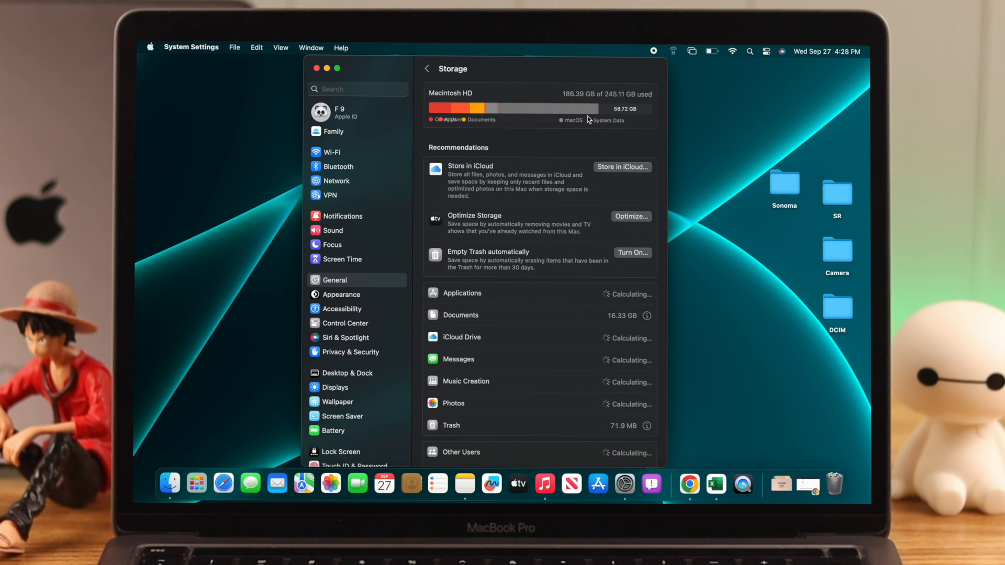
pyautogui.click(351, 373)
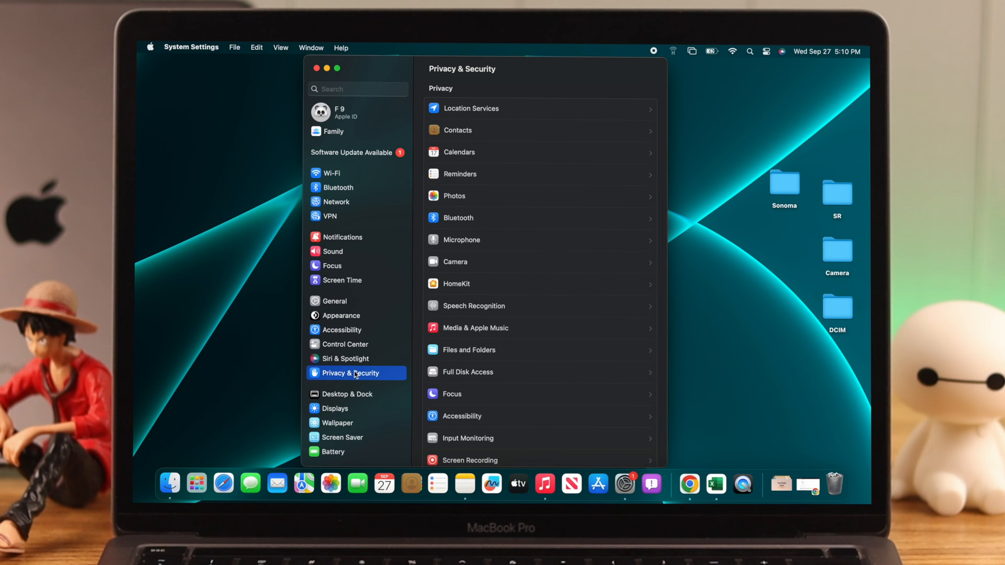
pyautogui.scroll(-3)
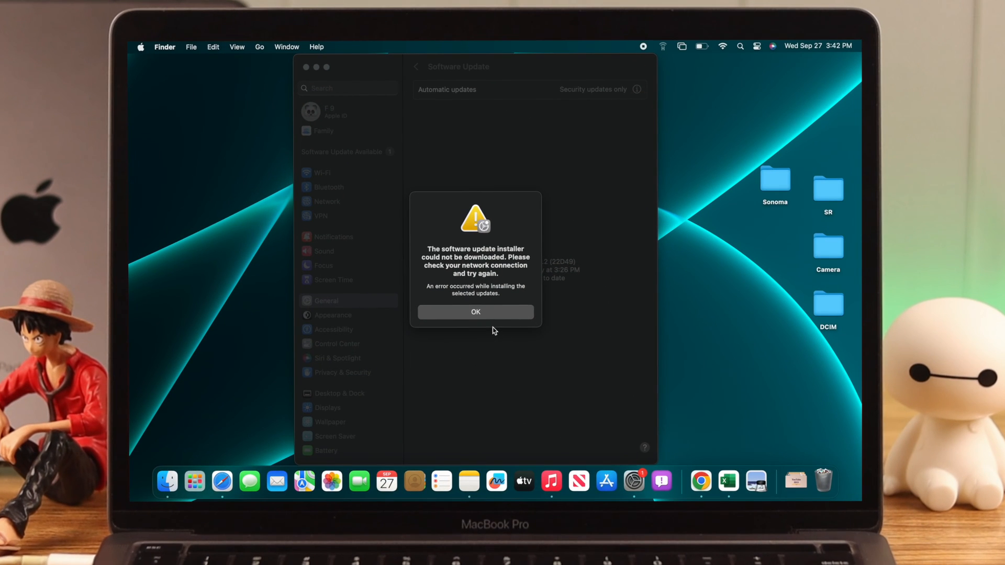
# Dismiss the download error and start the macOS Sonoma 14.0 upgrade again
pyautogui.click(476, 312)
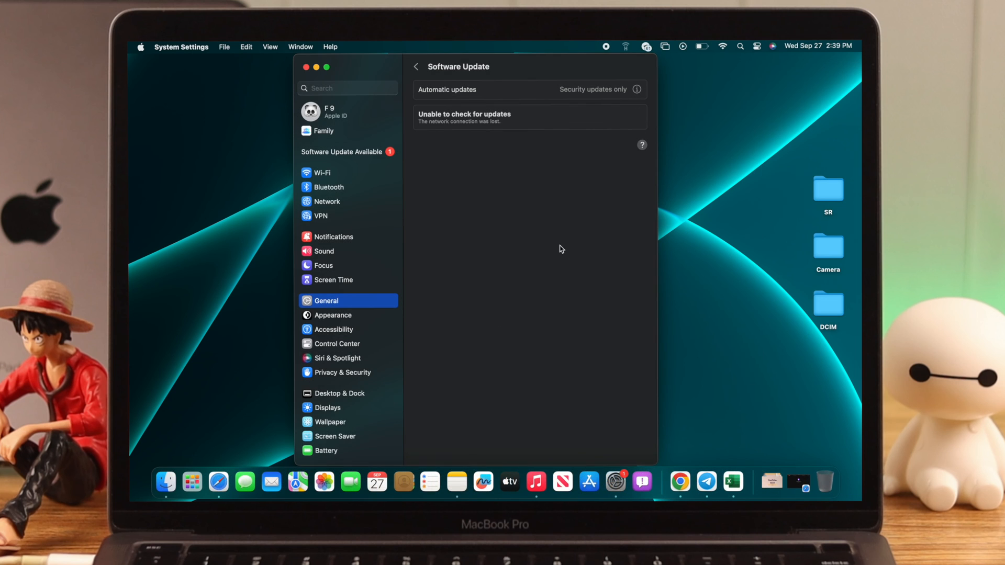
pyautogui.moveTo(529, 129)
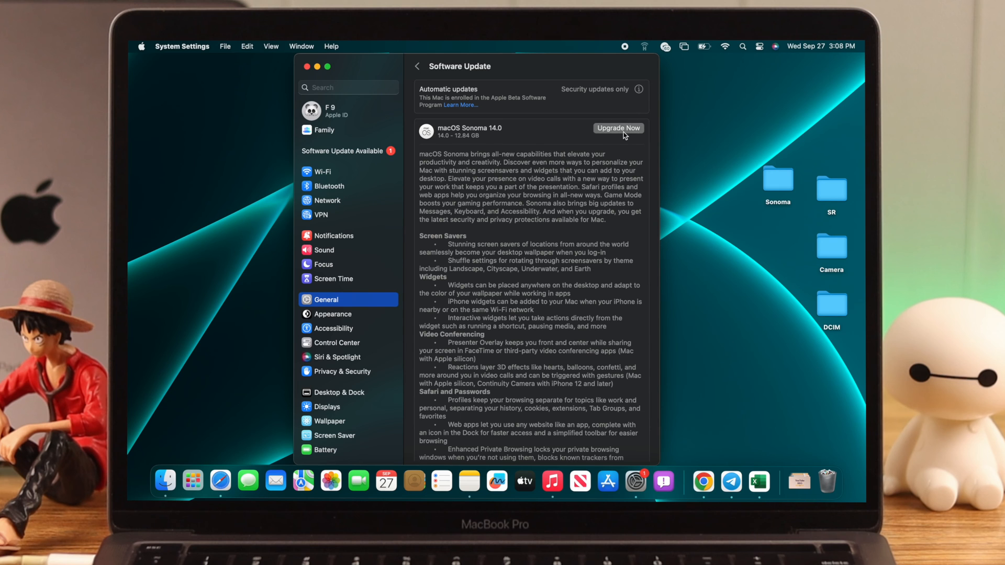
pyautogui.click(617, 128)
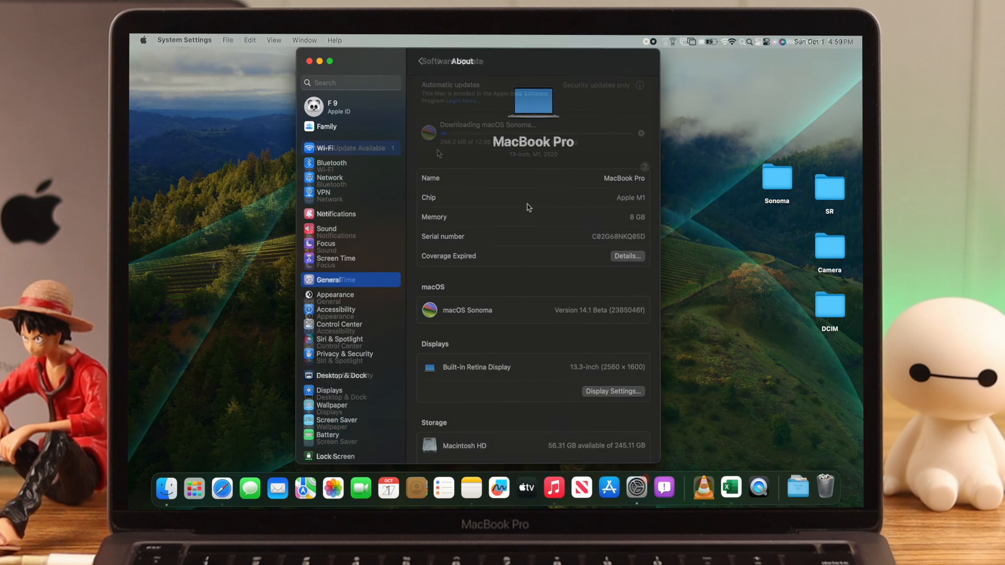
# Show the About page with macOS Sonoma Version 14.1 Beta
pyautogui.click(421, 60)
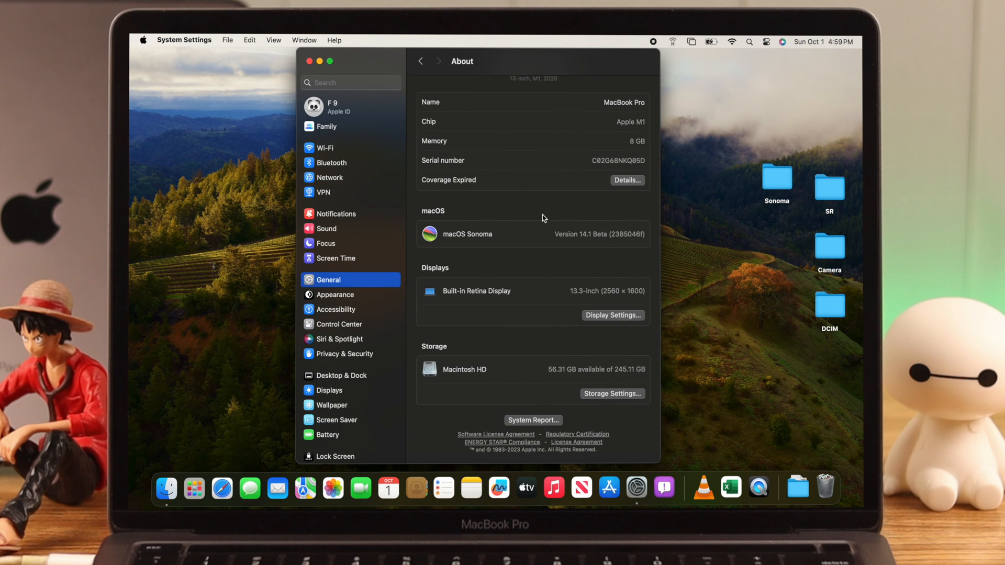